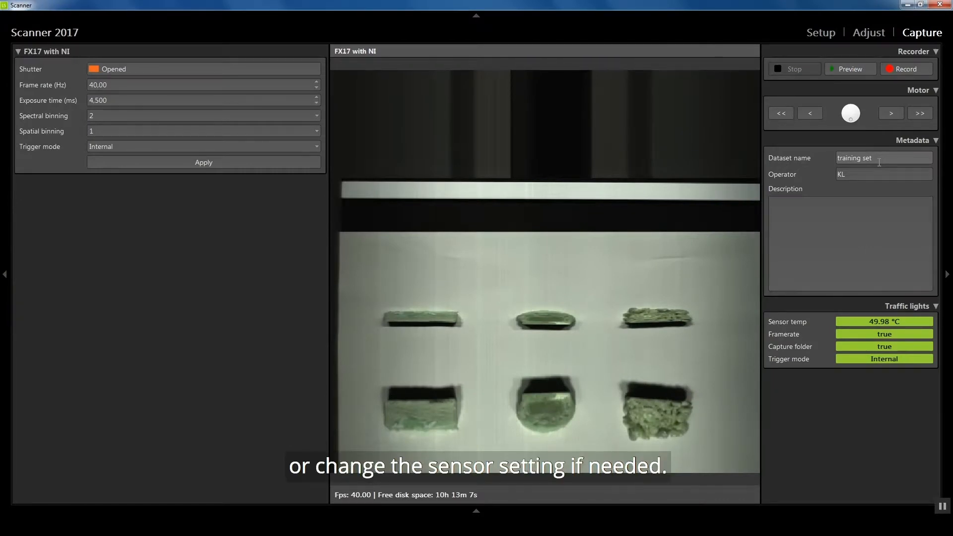
- Replace the dataset name 'training set' with 'chocolate' in the Metadata panel
triple_click(884, 158)
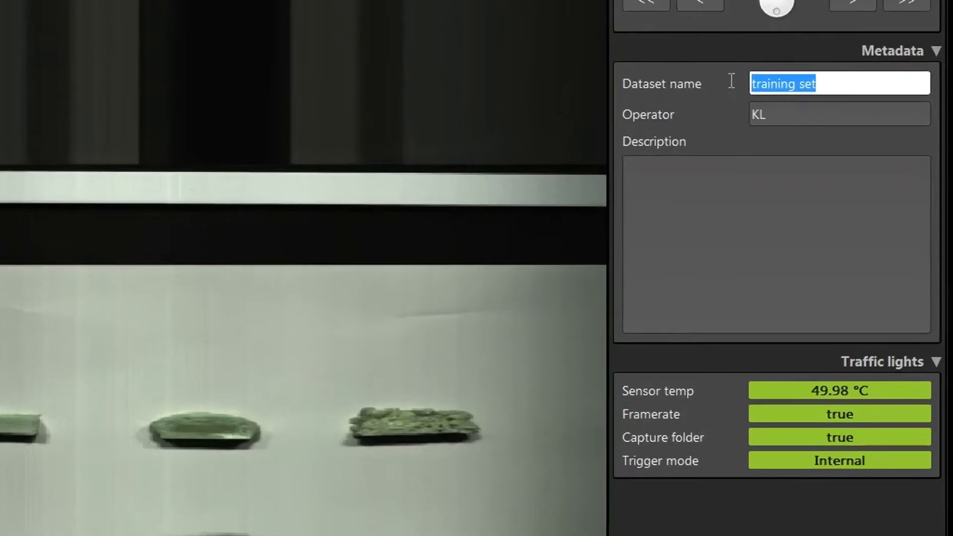
text(chocolate)
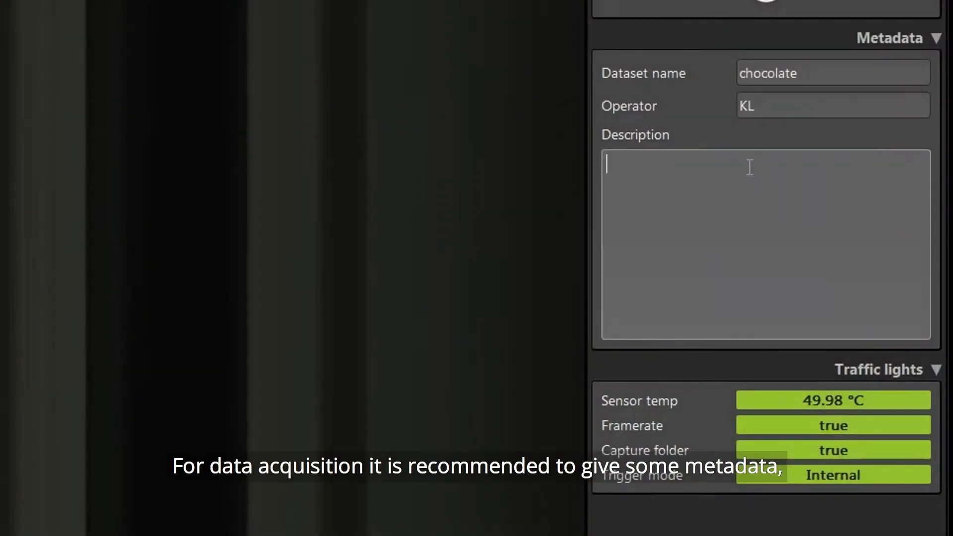
- Enter 'Chocolate 1 2 3' as the dataset description
text(C)
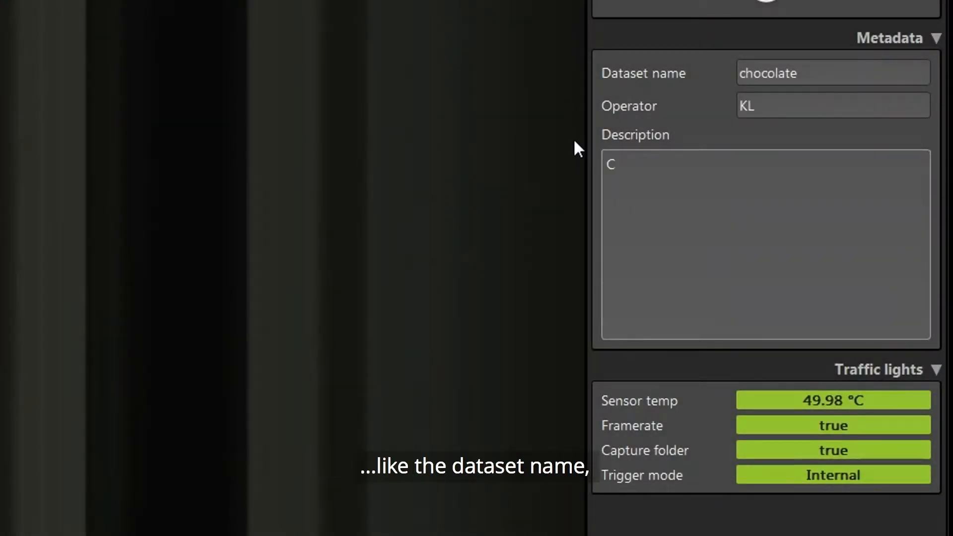
text(hocolate 1)
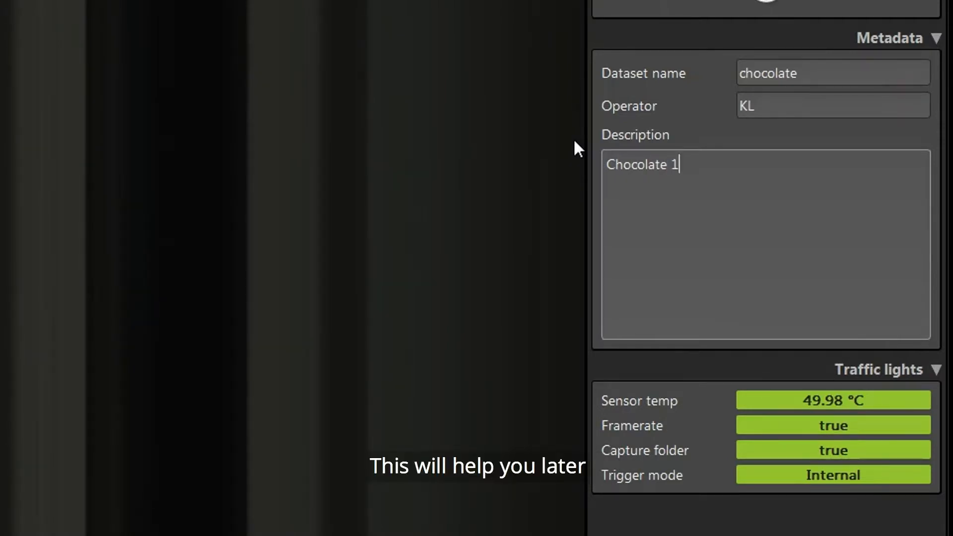
text(2 3)
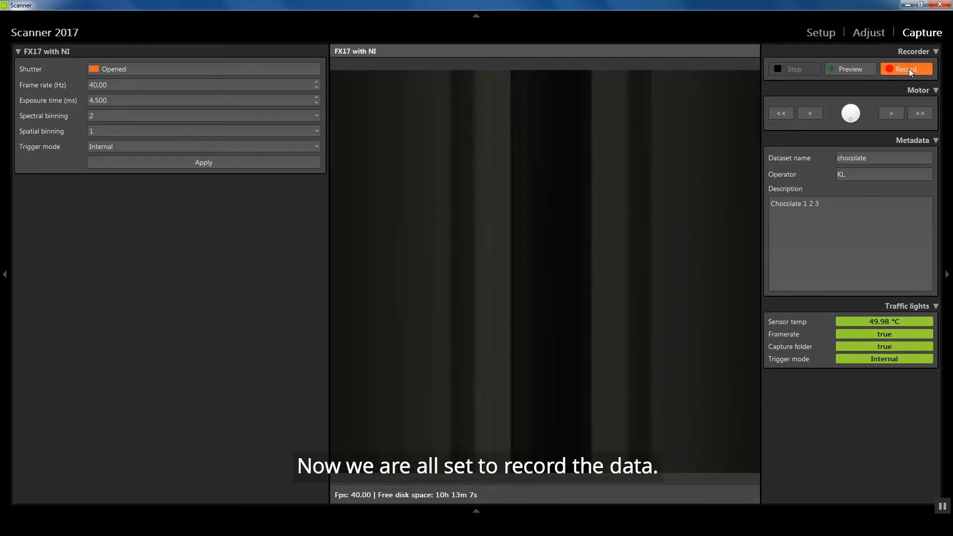
- Start recording the chocolate scan from the Recorder panel and let it run to completion
click(905, 68)
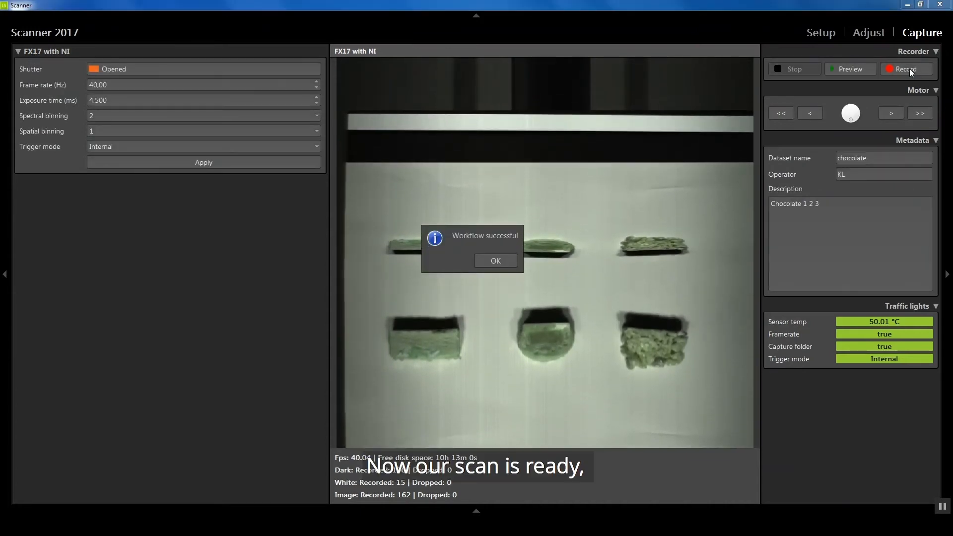
- Dismiss the success message and browse the D:/Katja/Samples capture folder from Setup
click(495, 260)
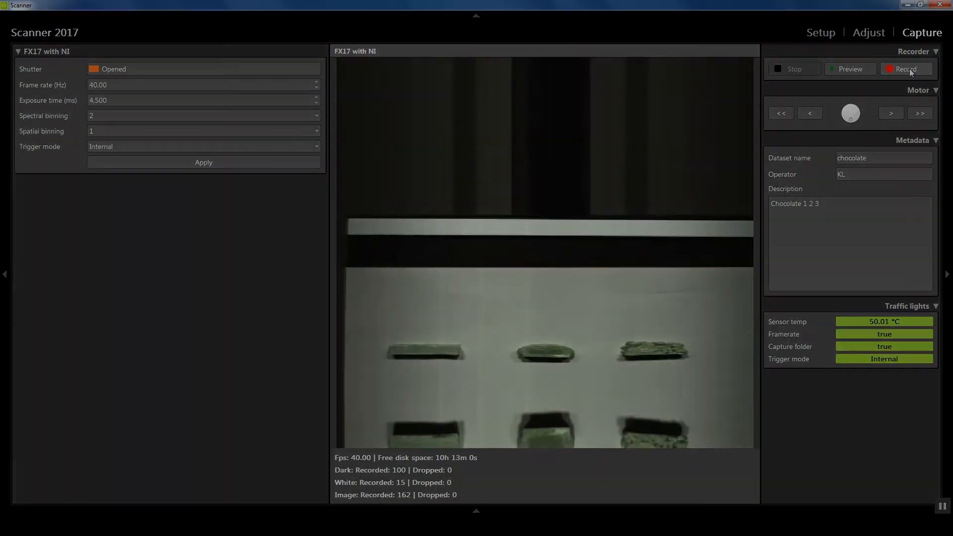
click(820, 31)
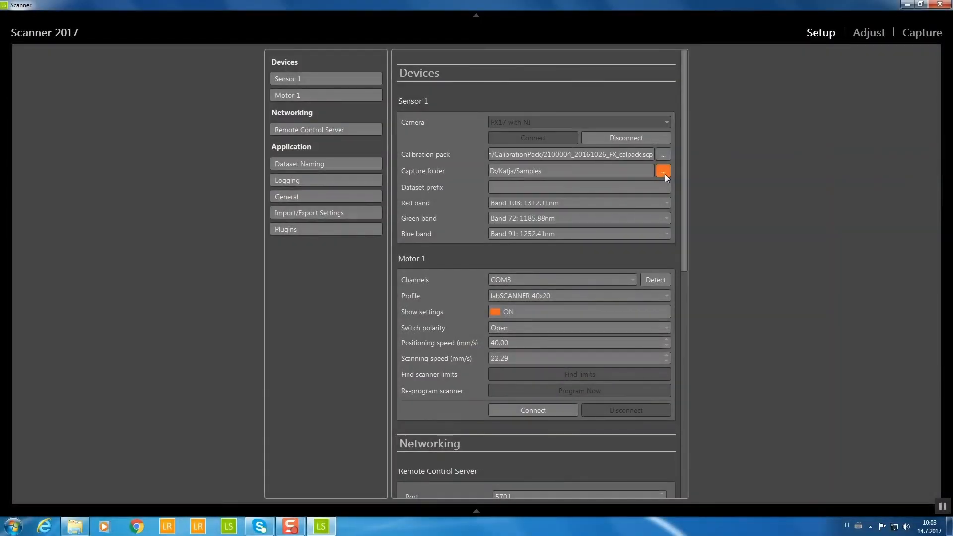
click(663, 170)
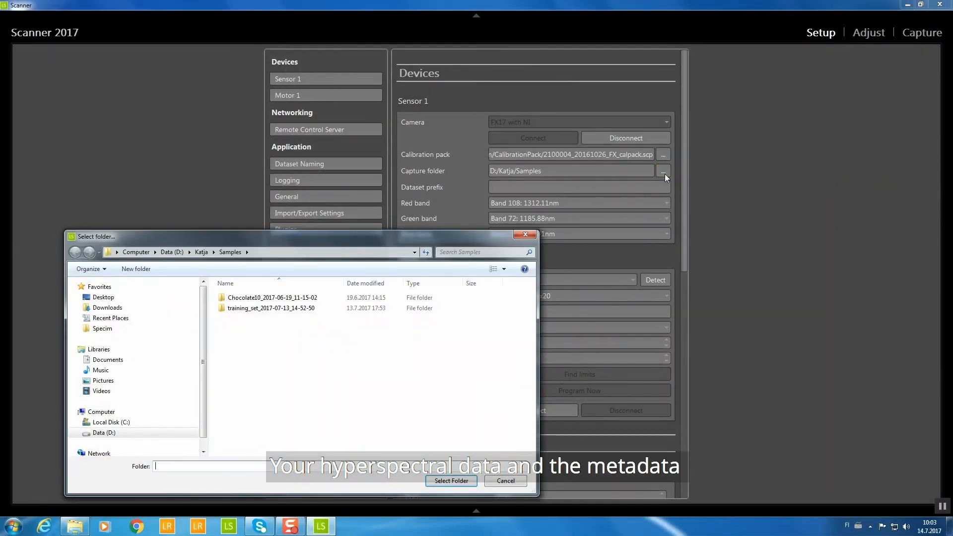